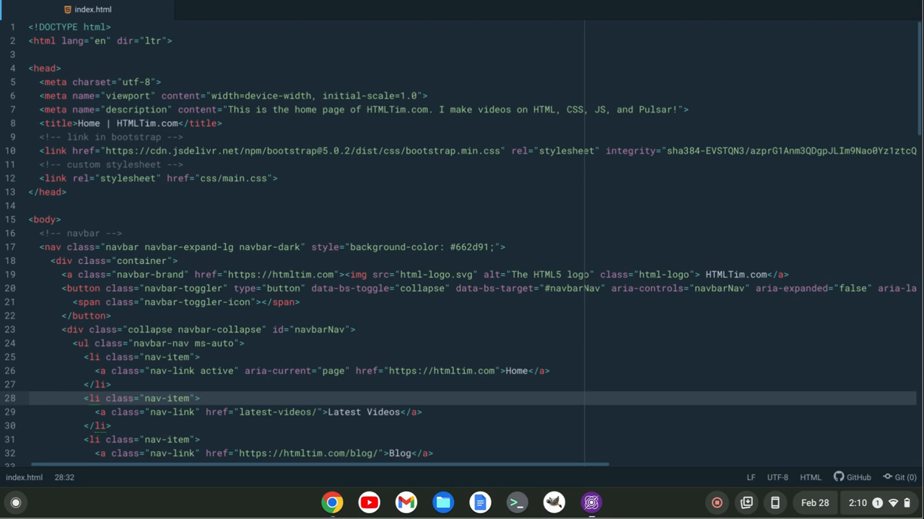
Look over index.html, then bring up the Themes settings showing One Dark UI and Oceanic Next syntax
{"action": "left_click", "coordinate": [199, 398]}
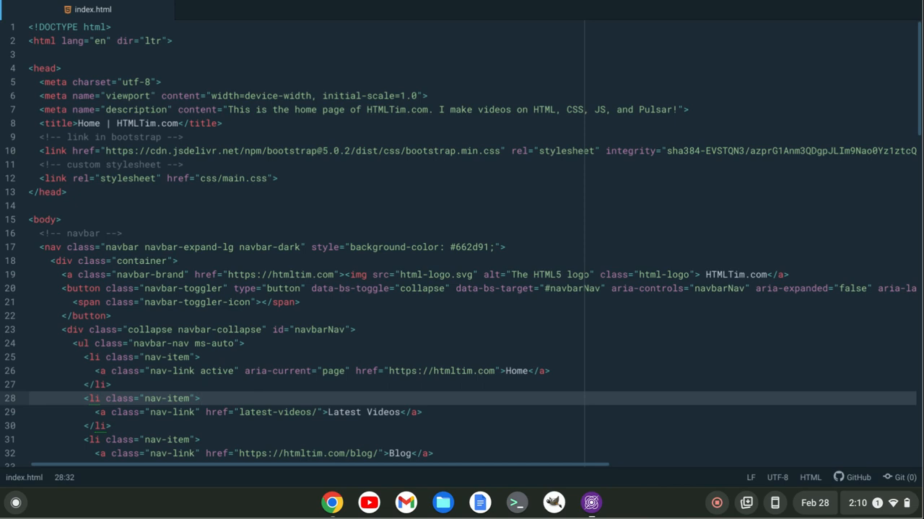
{"action": "left_click", "coordinate": [200, 399]}
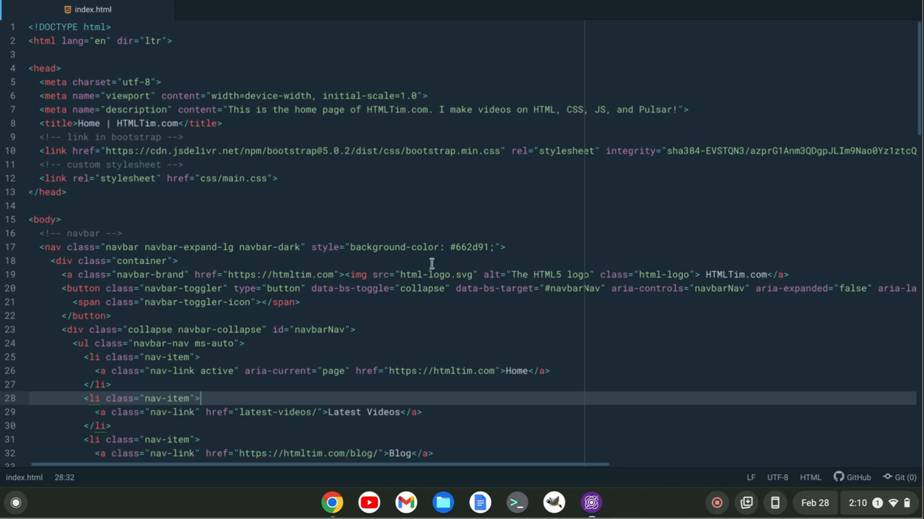
{"action": "mouse_move", "coordinate": [531, 193]}
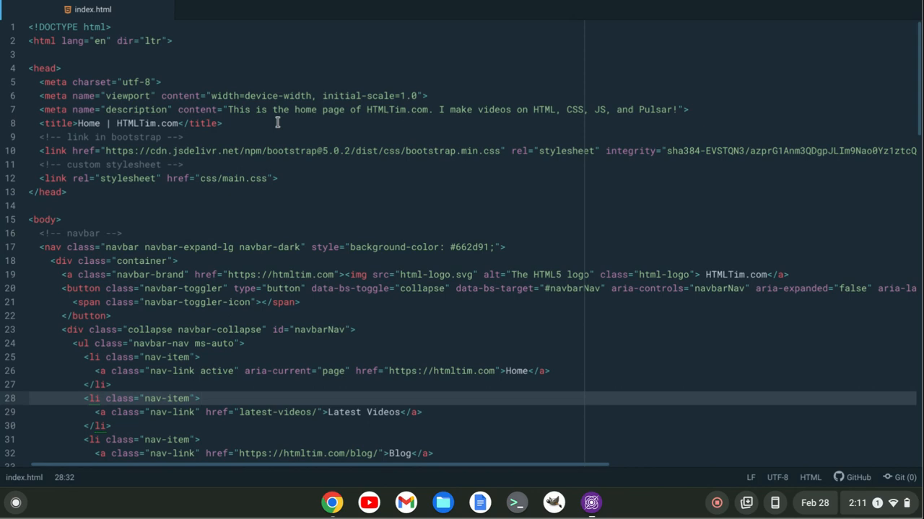
{"action": "left_click", "coordinate": [277, 179]}
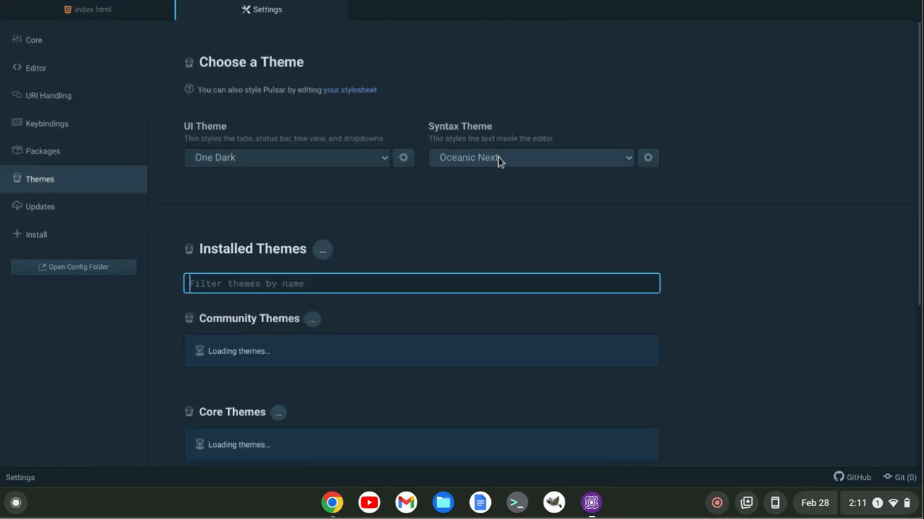
Make Tomorrow Night Eighties the syntax theme and review index.html in it, caret on the title line
{"action": "left_click", "coordinate": [531, 157]}
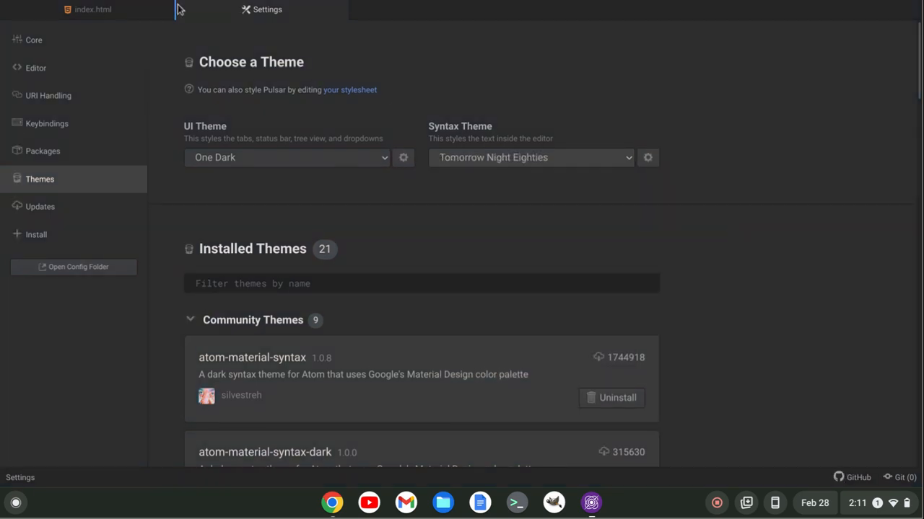
{"action": "left_click", "coordinate": [93, 8]}
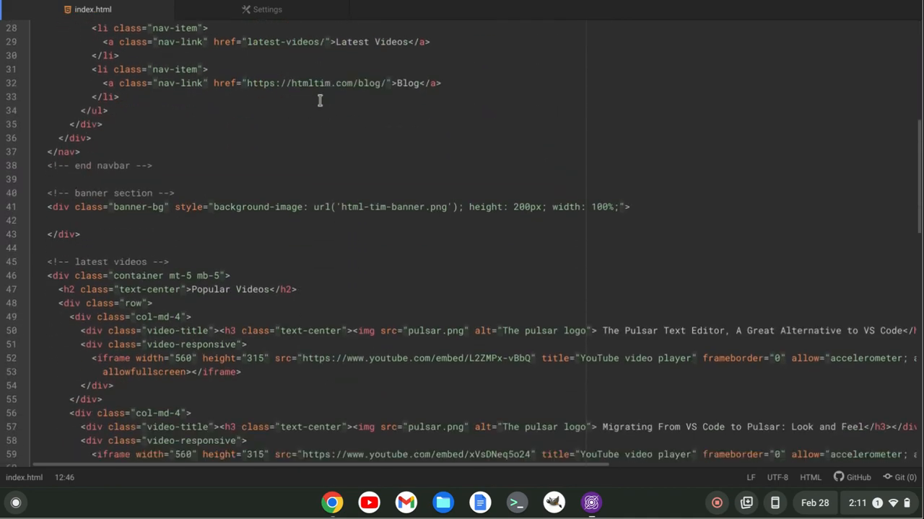
{"action": "scroll", "scroll_direction": "down", "scroll_amount": 3}
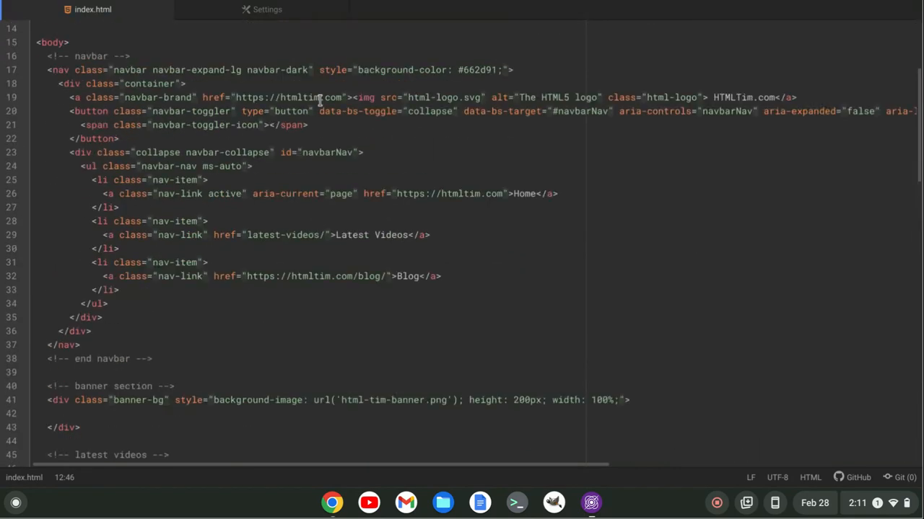
{"action": "scroll", "scroll_direction": "up", "scroll_amount": 3}
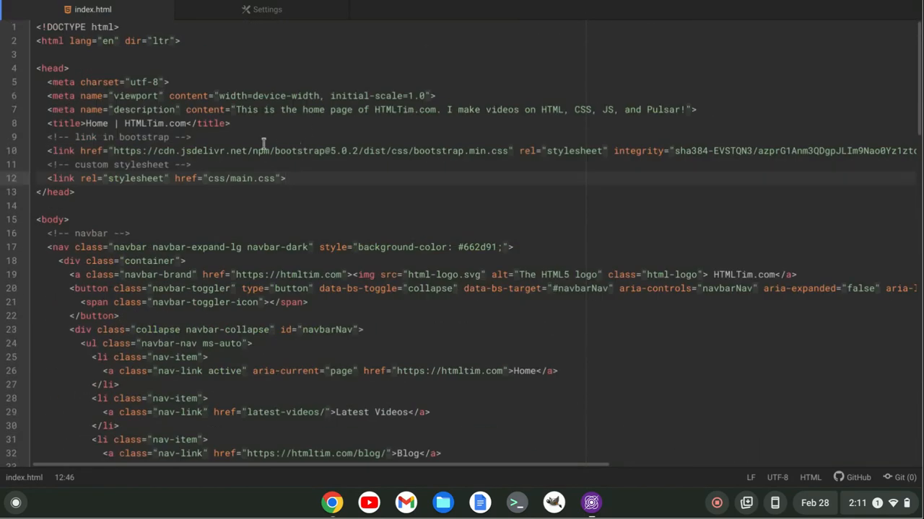
{"action": "left_click", "coordinate": [262, 122]}
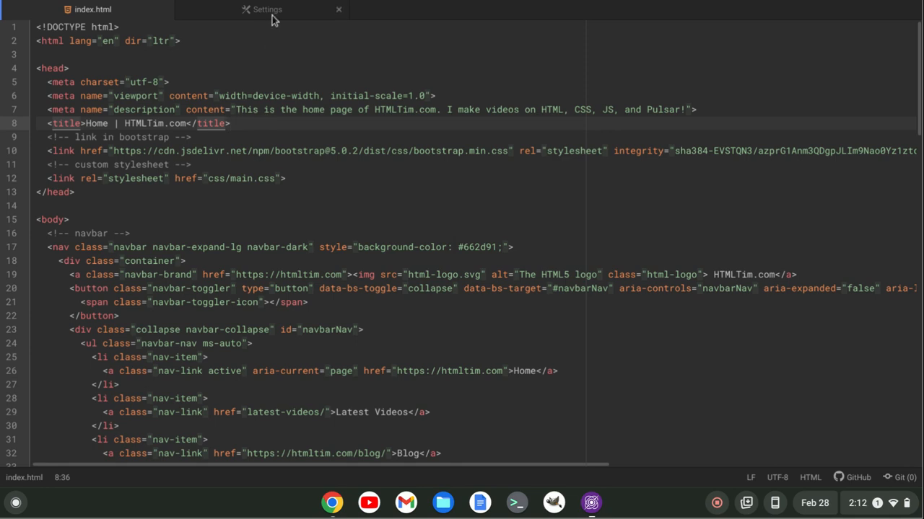
Make Atom Sublime Monokai the syntax theme and scroll through index.html in its colors
{"action": "left_click", "coordinate": [267, 9]}
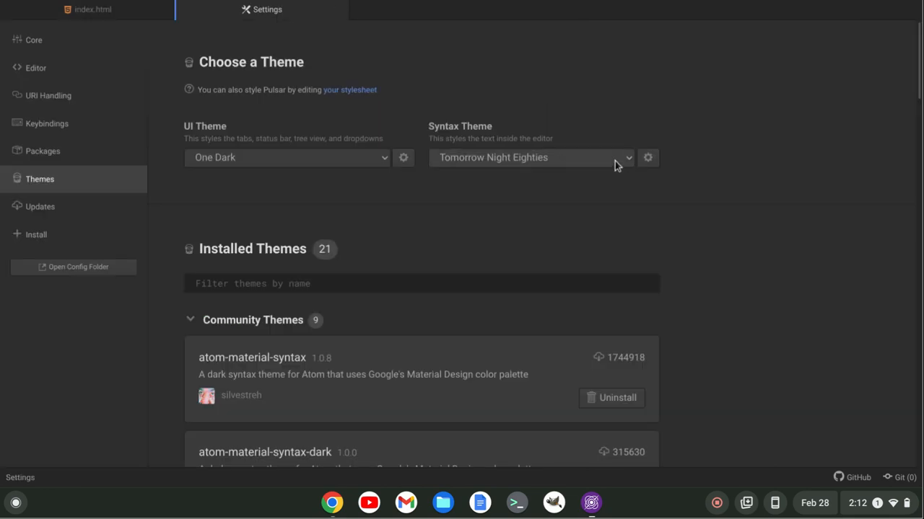
{"action": "left_click", "coordinate": [531, 157]}
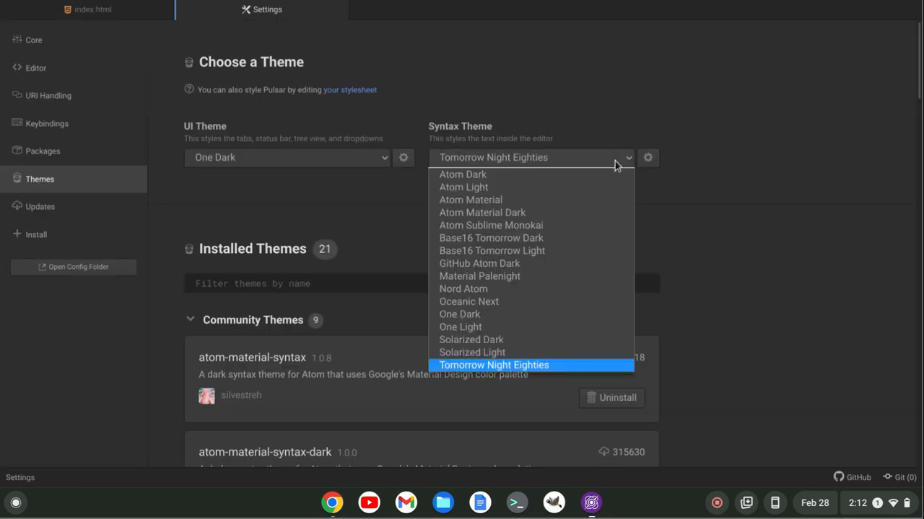
{"action": "left_click", "coordinate": [482, 225]}
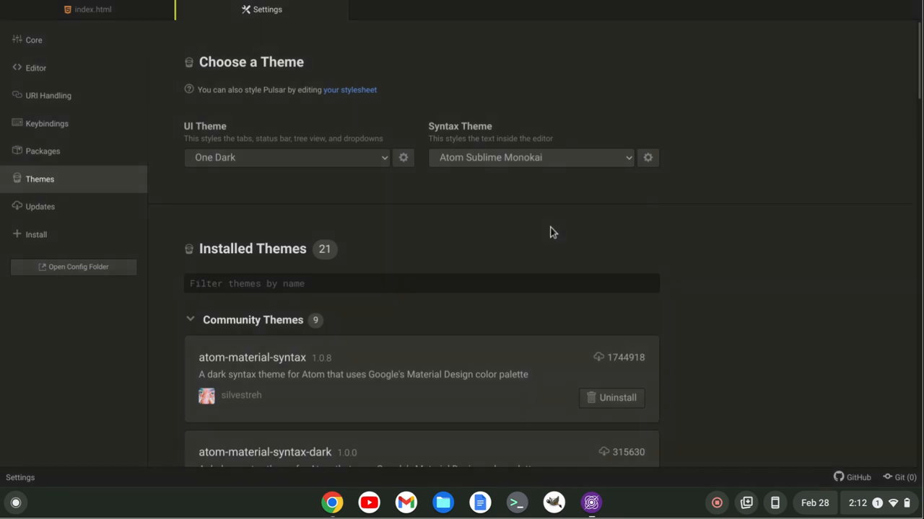
{"action": "left_click", "coordinate": [93, 8]}
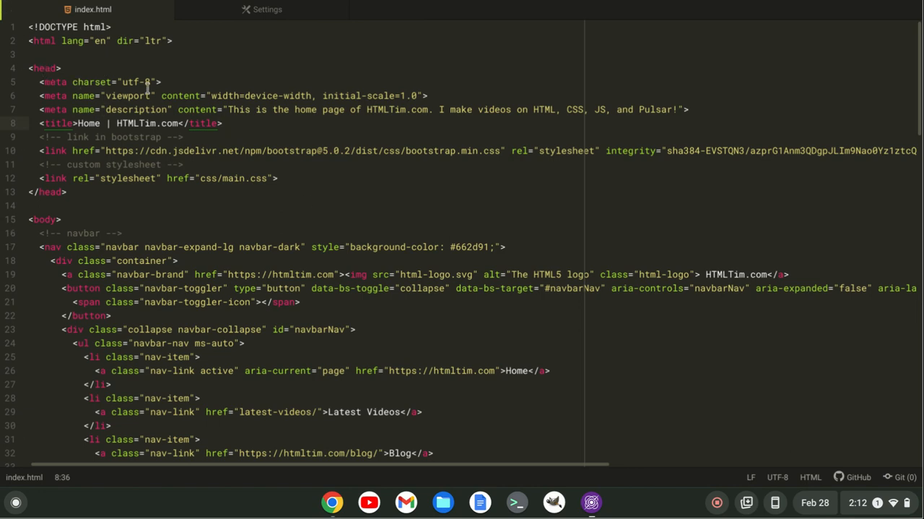
{"action": "scroll", "scroll_direction": "down", "scroll_amount": 3}
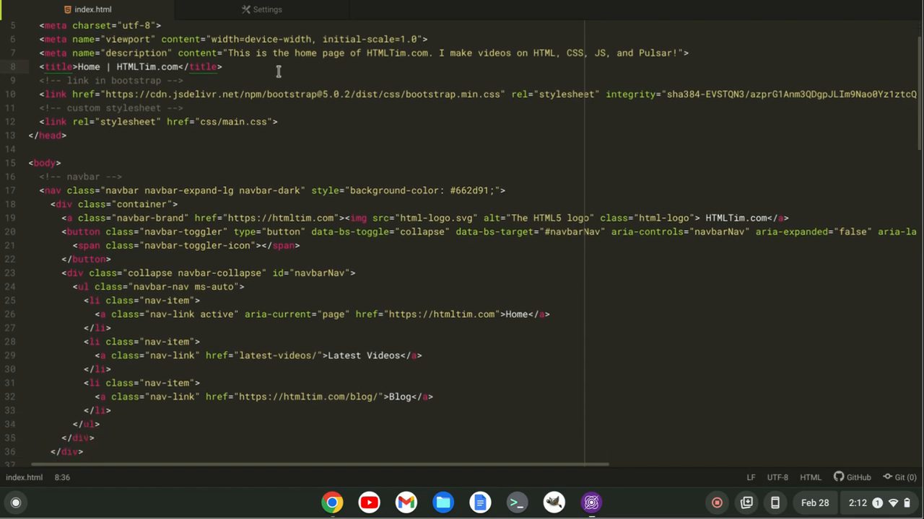
{"action": "scroll", "scroll_direction": "down", "scroll_amount": 3}
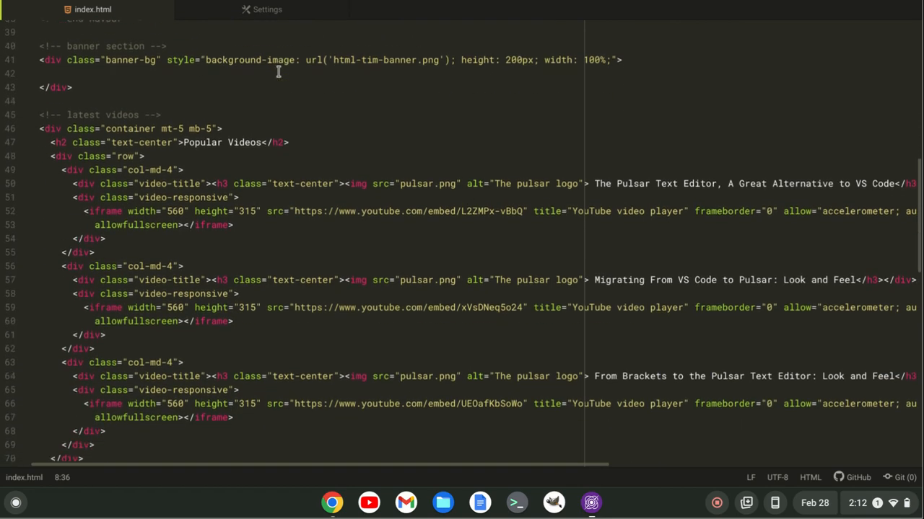
{"action": "scroll", "scroll_direction": "down", "scroll_amount": 3}
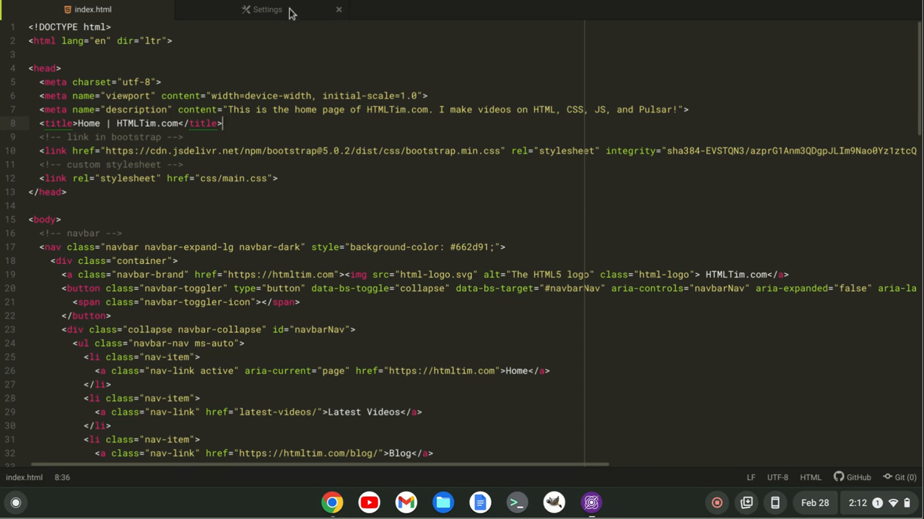
Make Atom Material Dark the syntax theme and scroll through index.html in its colors
{"action": "left_click", "coordinate": [267, 9]}
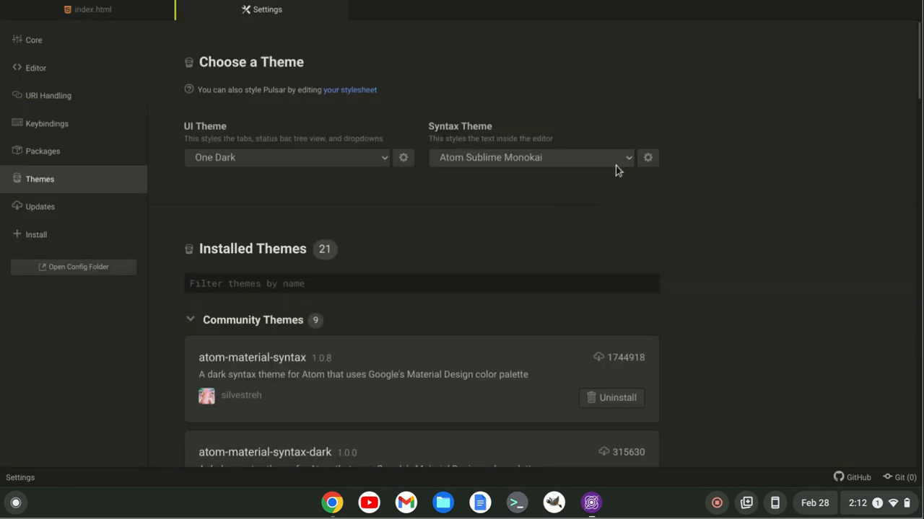
{"action": "left_click", "coordinate": [531, 157]}
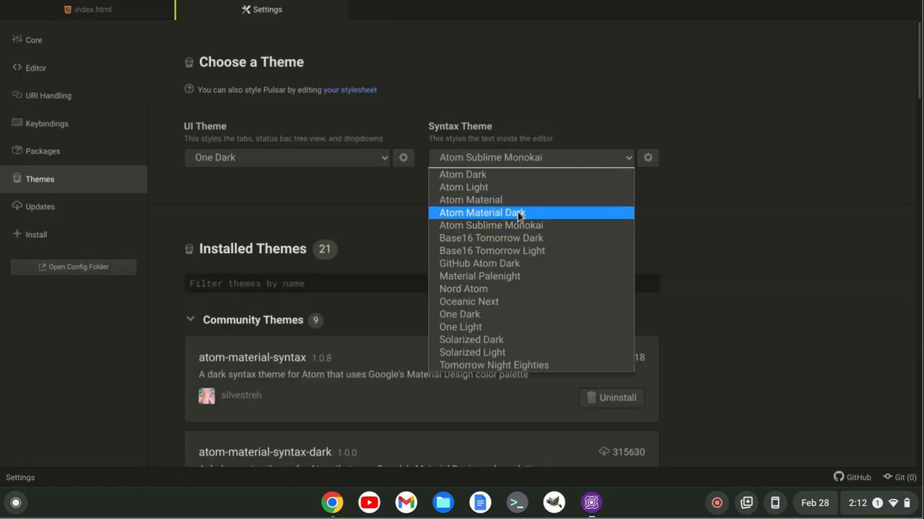
{"action": "left_click", "coordinate": [482, 212]}
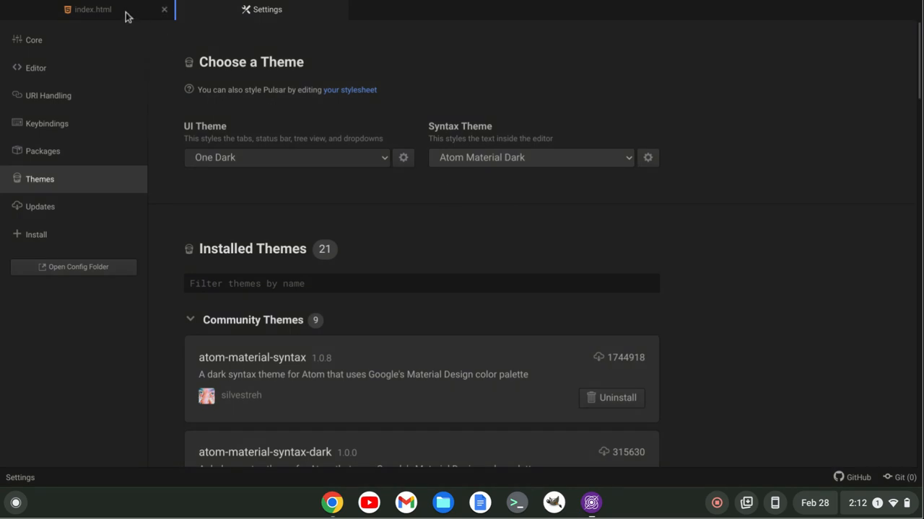
{"action": "left_click", "coordinate": [92, 9]}
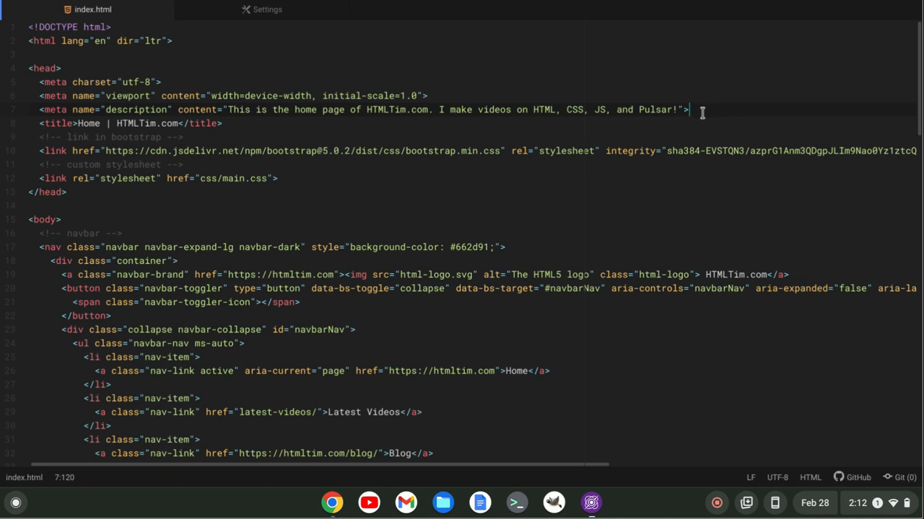
{"action": "mouse_move", "coordinate": [445, 92]}
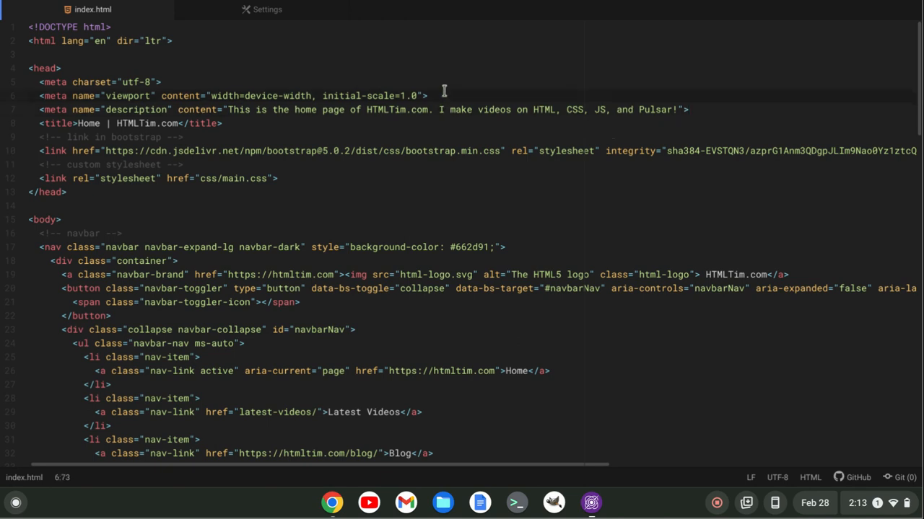
{"action": "left_click", "coordinate": [427, 95]}
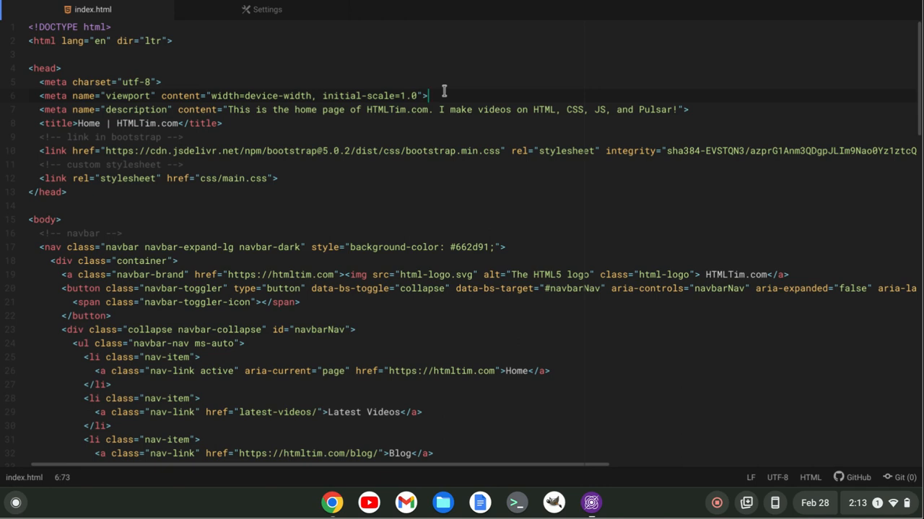
{"action": "mouse_move", "coordinate": [75, 32]}
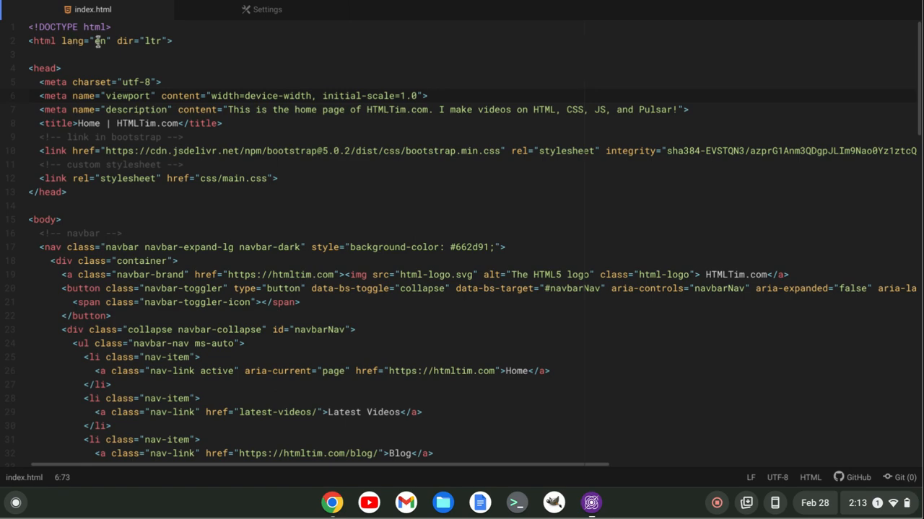
{"action": "scroll", "scroll_direction": "down", "scroll_amount": 3}
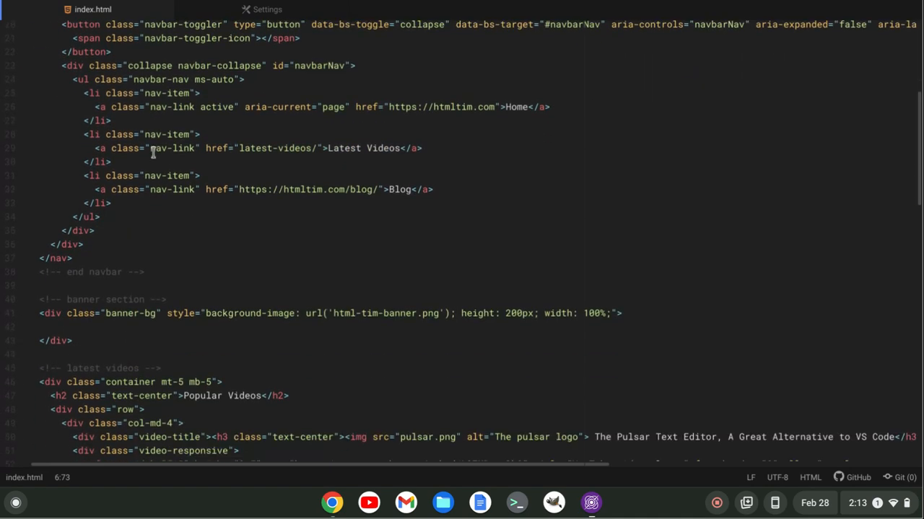
{"action": "scroll", "scroll_direction": "down", "scroll_amount": 3}
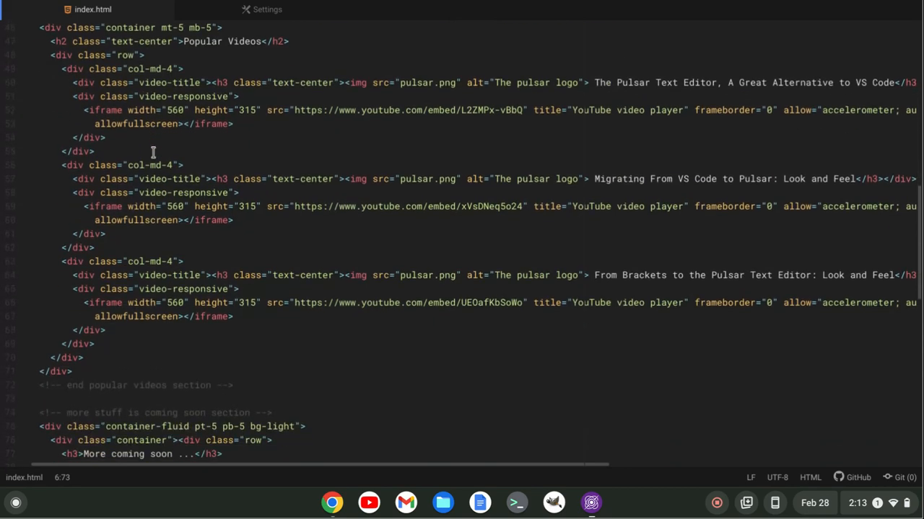
{"action": "scroll", "scroll_direction": "down", "scroll_amount": 3}
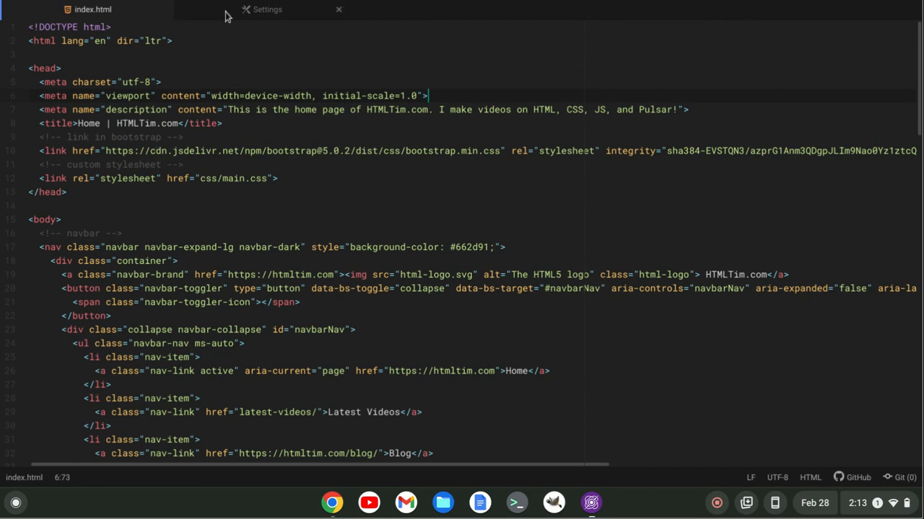
Make Atom Material the syntax theme and return to index.html
{"action": "left_click", "coordinate": [267, 9]}
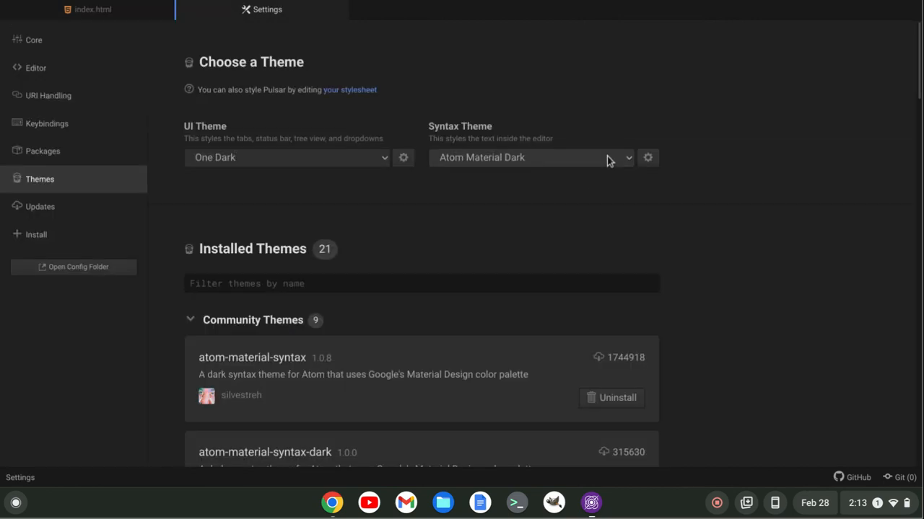
{"action": "left_click", "coordinate": [531, 157]}
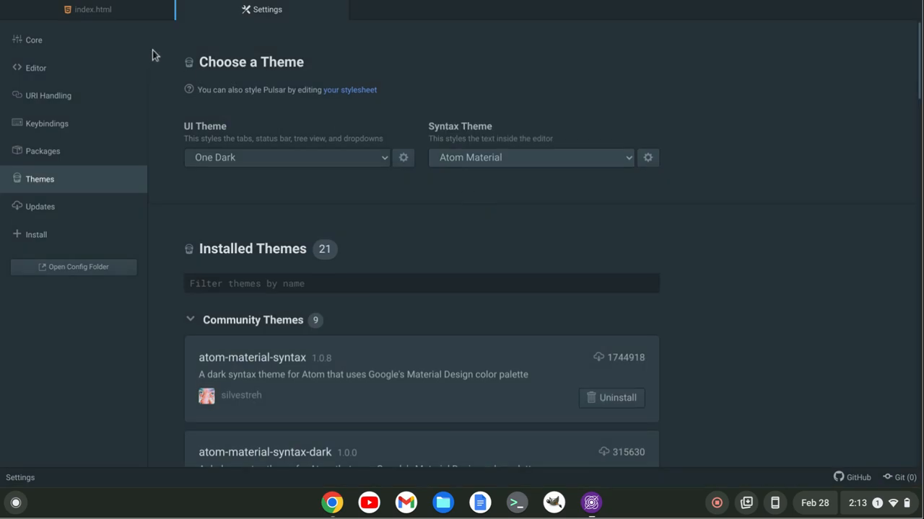
{"action": "left_click", "coordinate": [92, 9]}
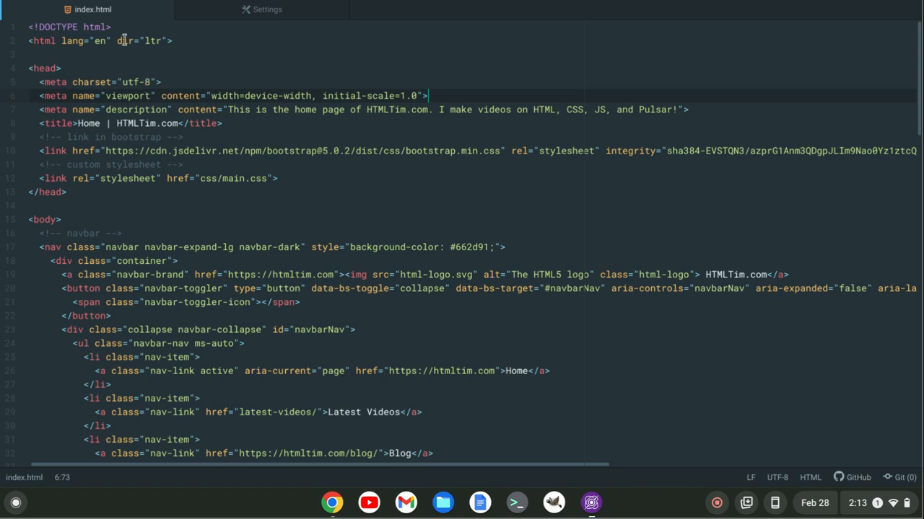
{"action": "scroll", "scroll_direction": "down", "scroll_amount": 3}
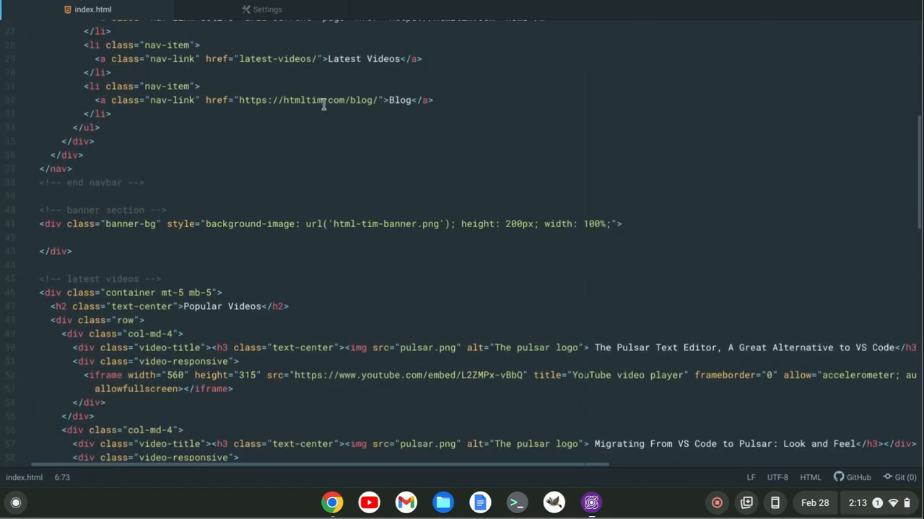
{"action": "scroll", "scroll_direction": "down", "scroll_amount": 3}
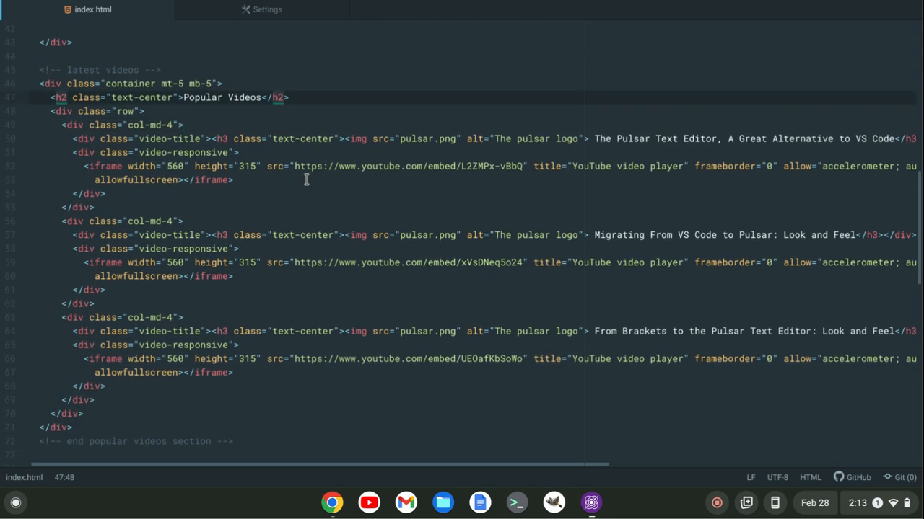
{"action": "scroll", "scroll_direction": "down", "scroll_amount": 3}
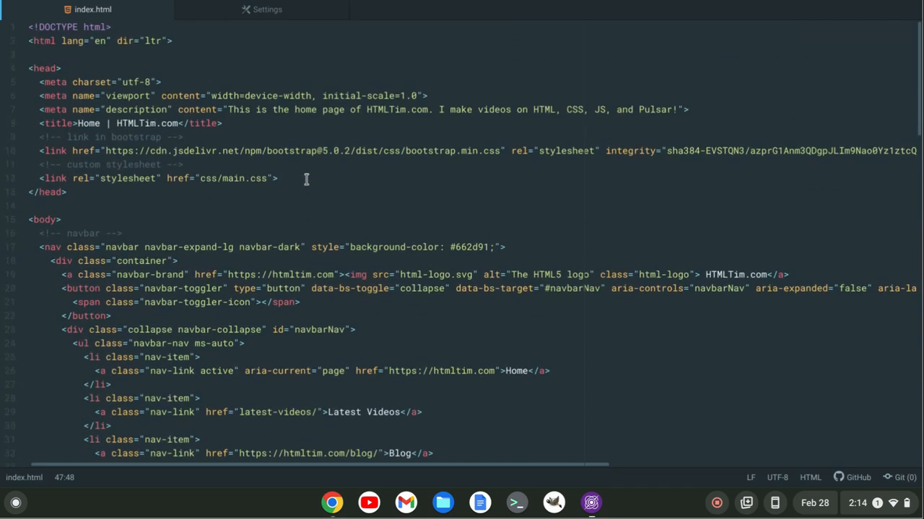
Make GitHub Atom Dark the syntax theme and return to index.html
{"action": "left_click", "coordinate": [267, 9]}
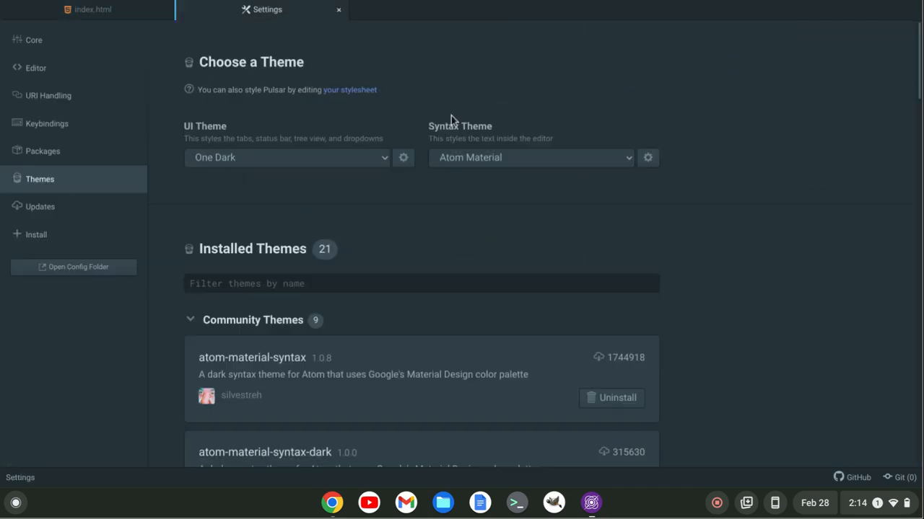
{"action": "left_click", "coordinate": [531, 157]}
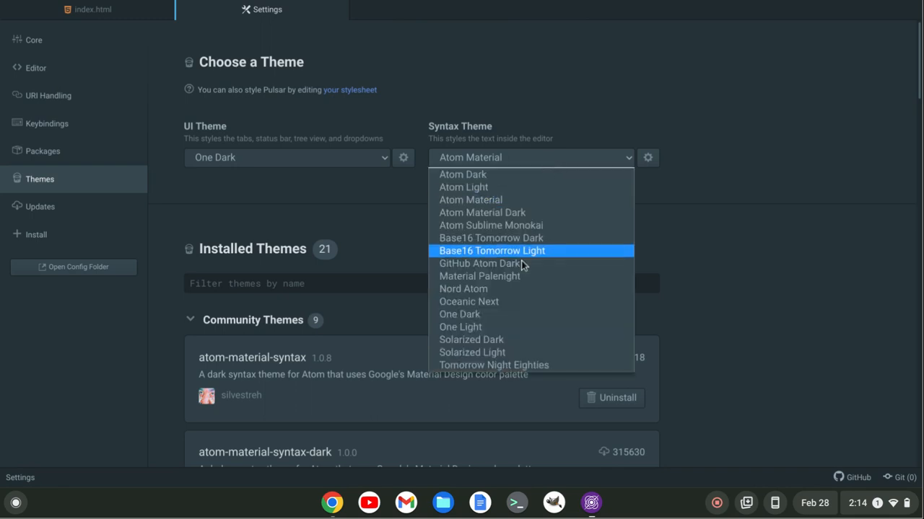
{"action": "left_click", "coordinate": [479, 262]}
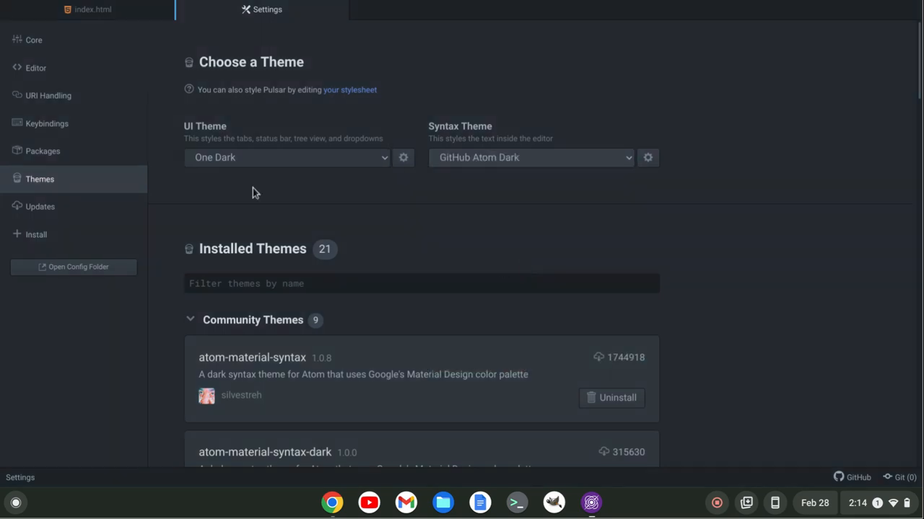
{"action": "left_click", "coordinate": [92, 9]}
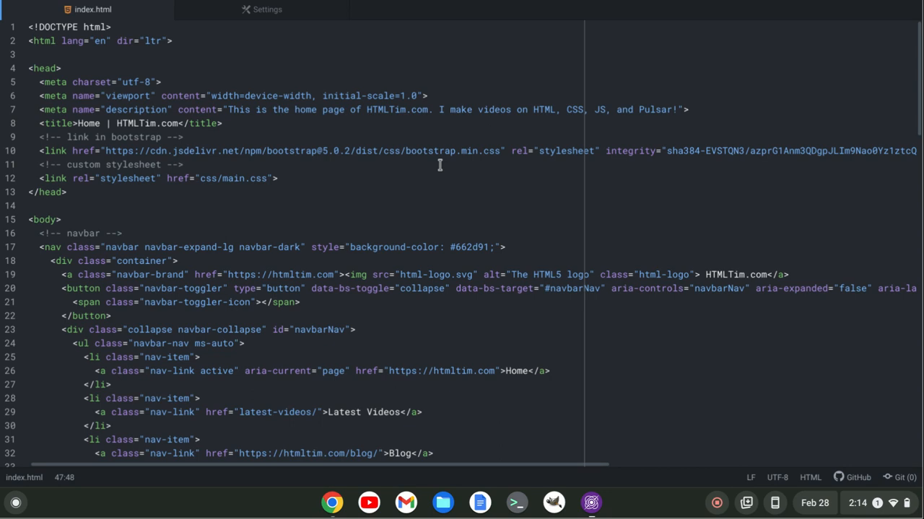
{"action": "scroll", "scroll_direction": "down", "scroll_amount": 3}
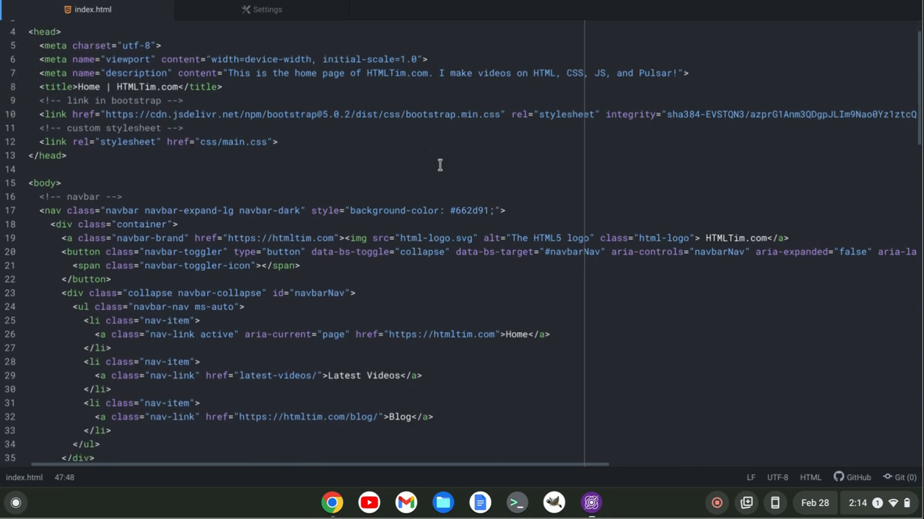
{"action": "scroll", "scroll_direction": "down", "scroll_amount": 3}
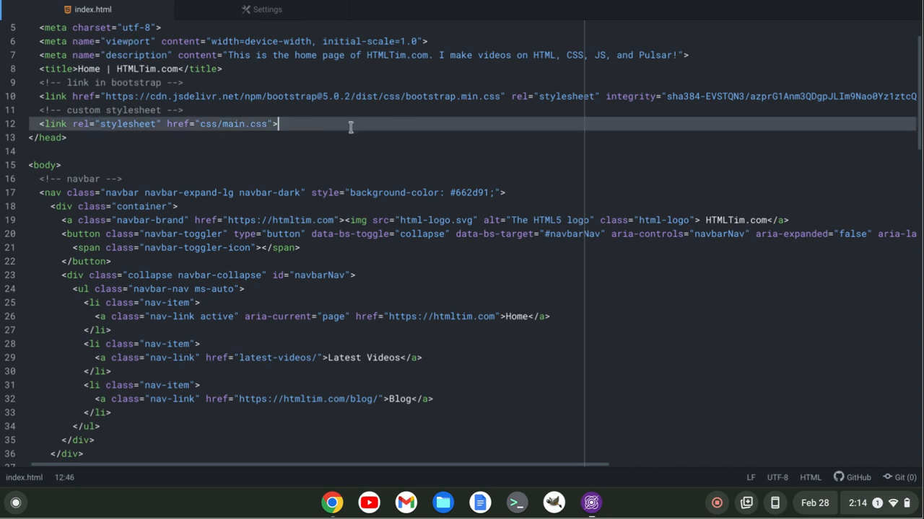
{"action": "scroll", "scroll_direction": "down", "scroll_amount": 3}
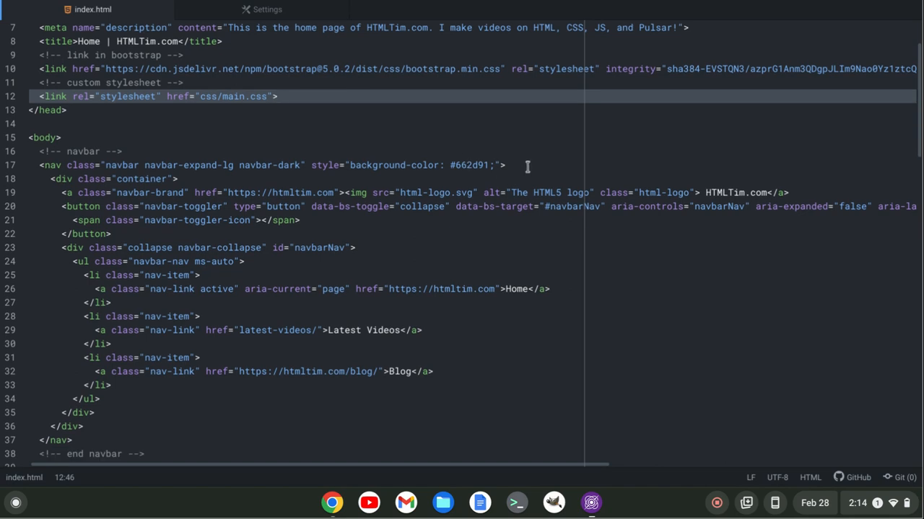
{"action": "left_click", "coordinate": [179, 178]}
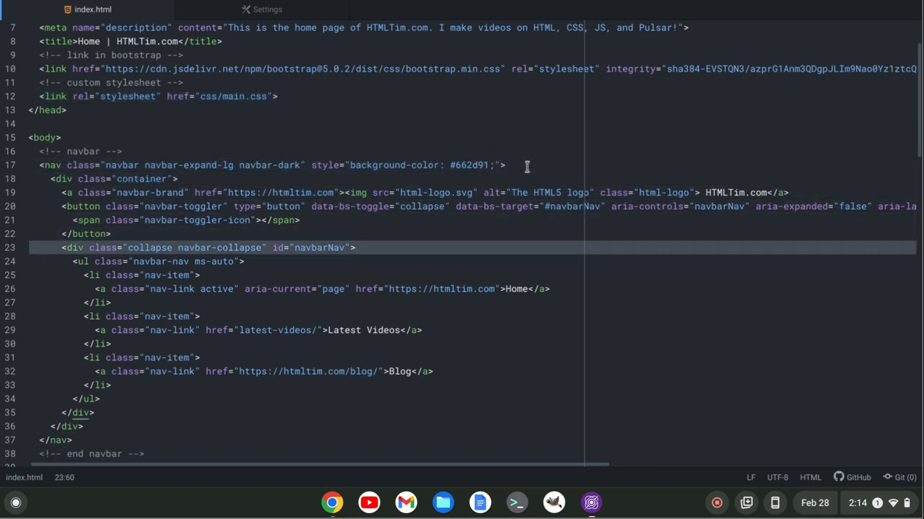
{"action": "scroll", "scroll_direction": "down", "scroll_amount": 3}
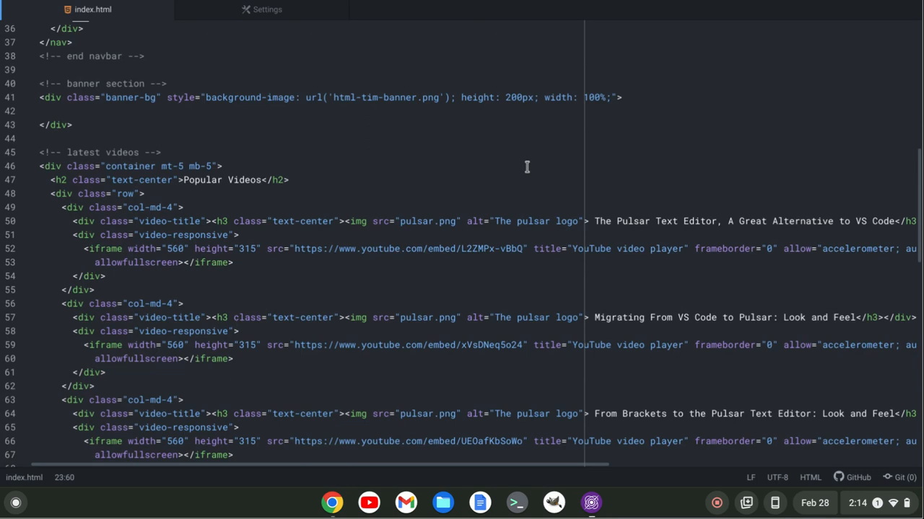
{"action": "scroll", "scroll_direction": "down", "scroll_amount": 3}
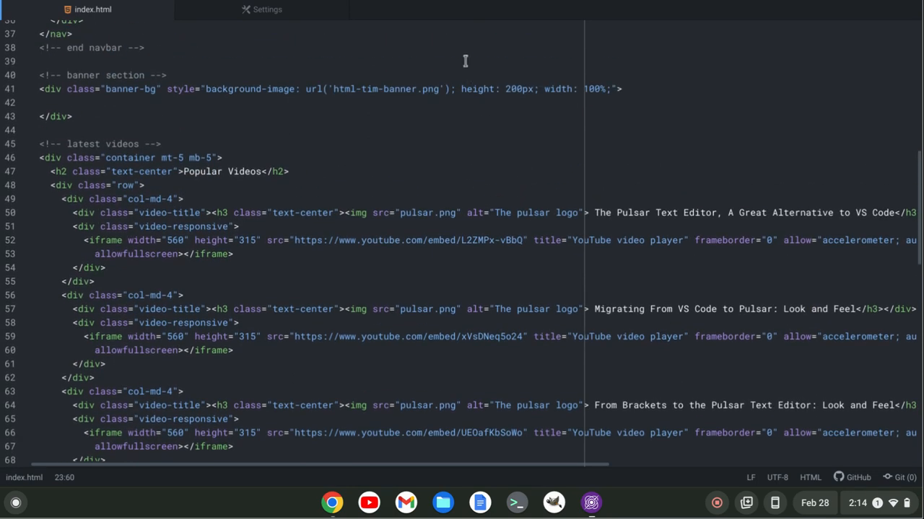
{"action": "mouse_move", "coordinate": [302, 9]}
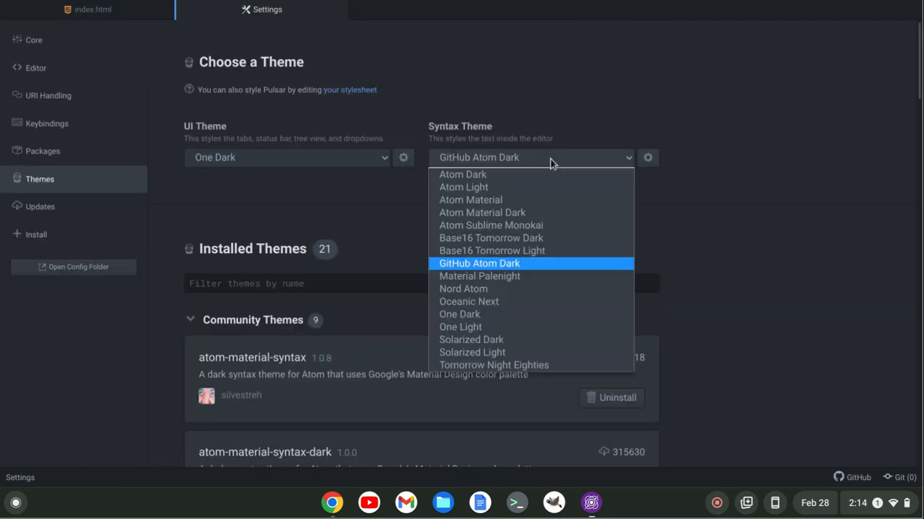
{"action": "left_click", "coordinate": [462, 288]}
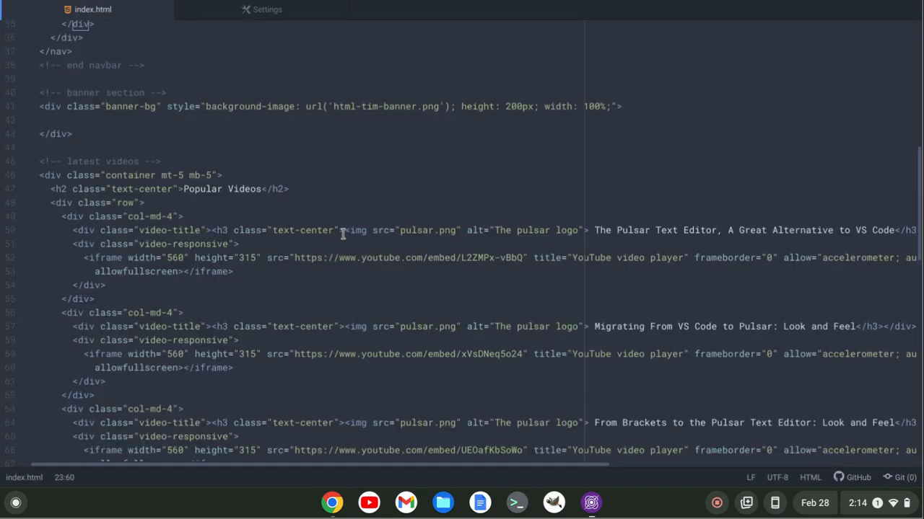
{"action": "scroll", "scroll_direction": "up", "scroll_amount": 3}
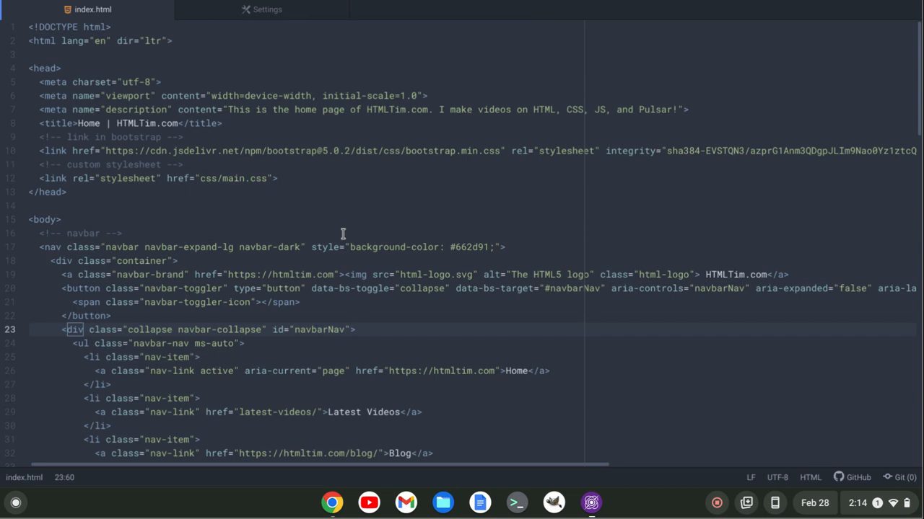
{"action": "left_click", "coordinate": [355, 329]}
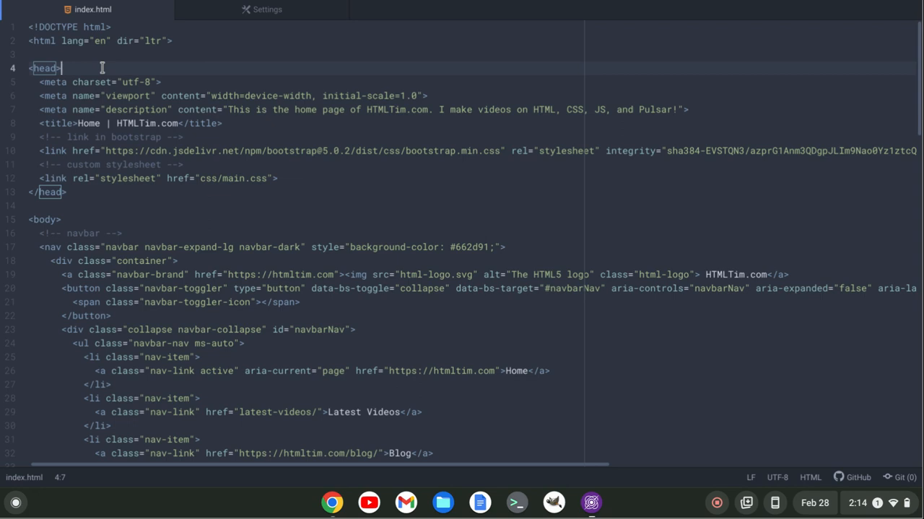
{"action": "mouse_move", "coordinate": [211, 85]}
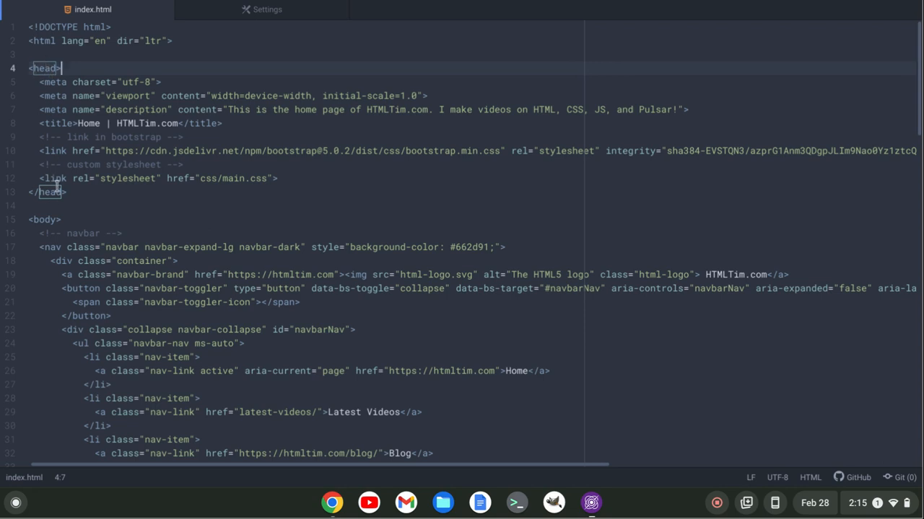
{"action": "scroll", "scroll_direction": "down", "scroll_amount": 3}
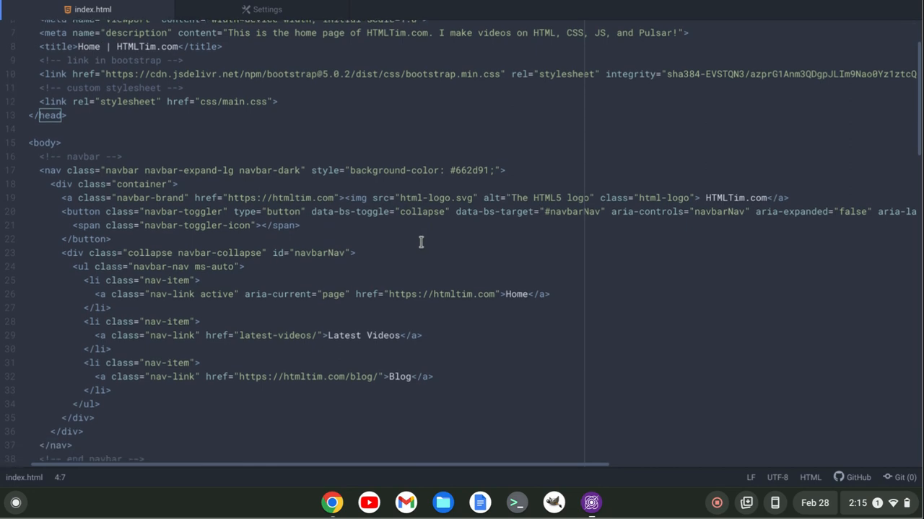
{"action": "left_click", "coordinate": [508, 170]}
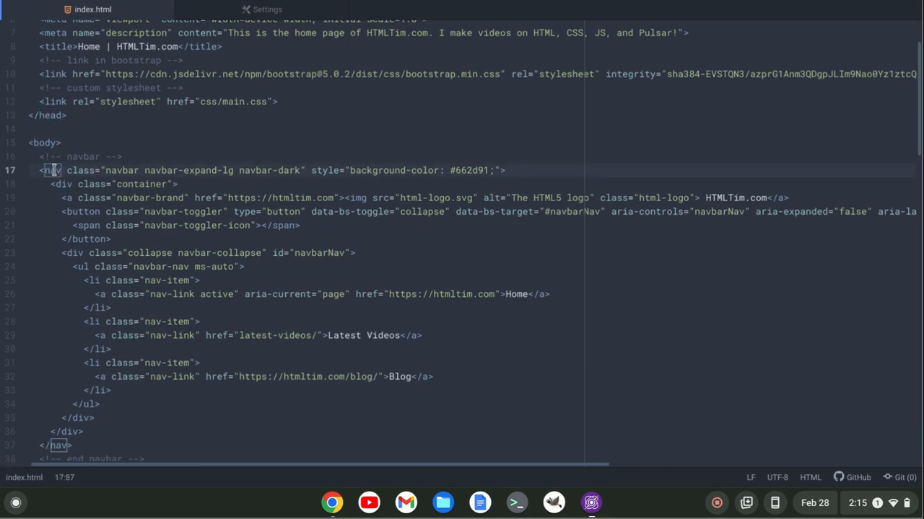
{"action": "left_click", "coordinate": [505, 170]}
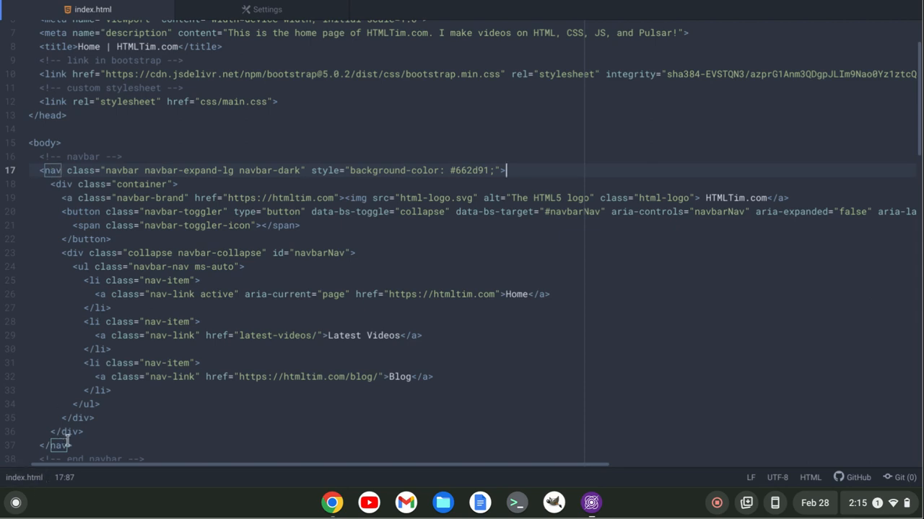
{"action": "scroll", "scroll_direction": "down", "scroll_amount": 3}
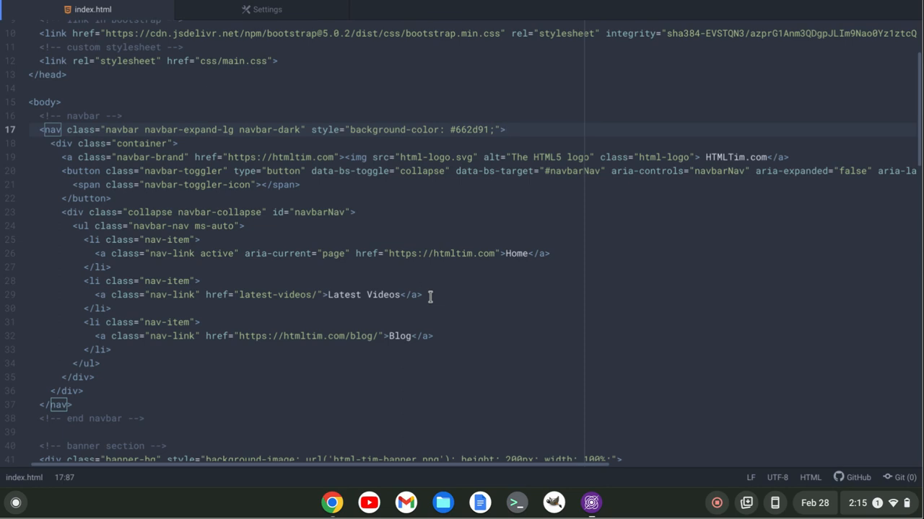
{"action": "left_click", "coordinate": [507, 130]}
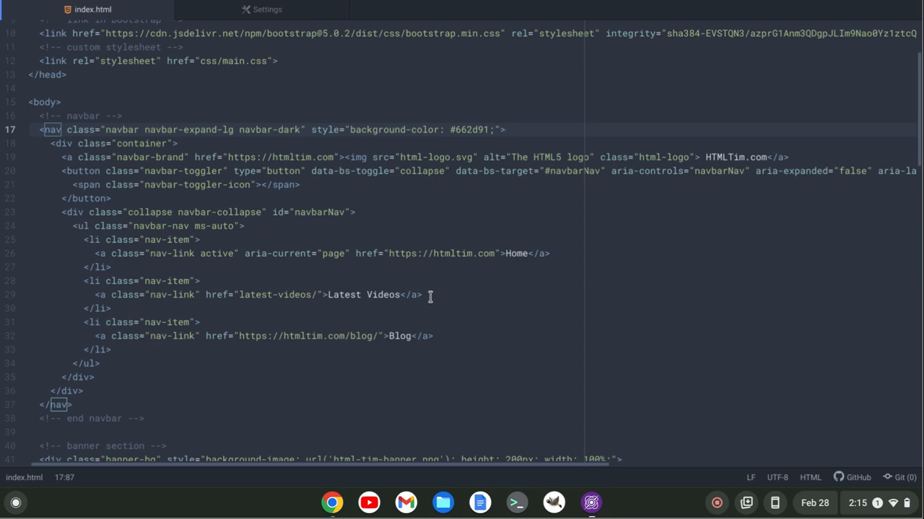
{"action": "left_click", "coordinate": [505, 130]}
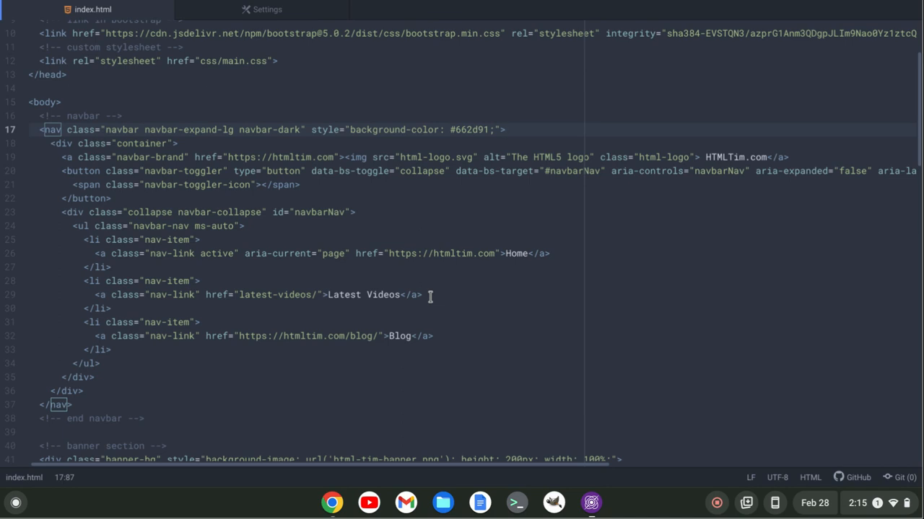
{"action": "left_click", "coordinate": [505, 130]}
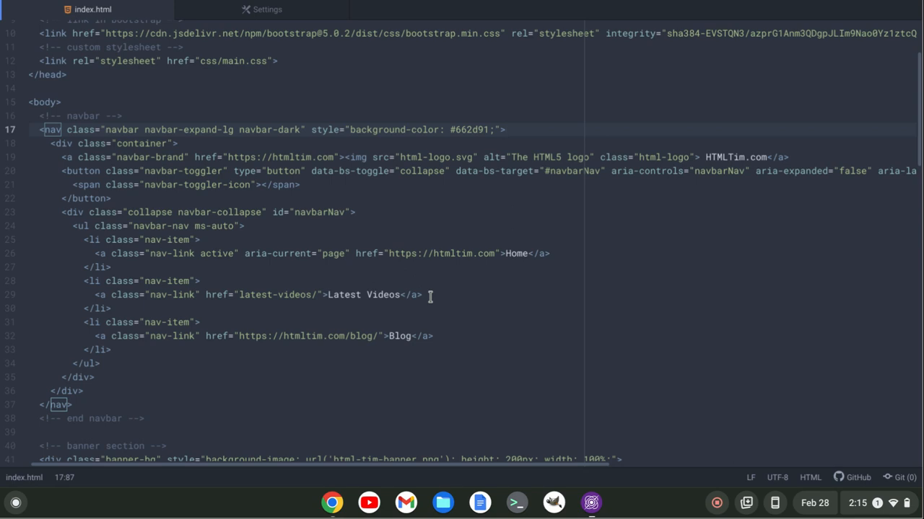
{"action": "left_click", "coordinate": [507, 129]}
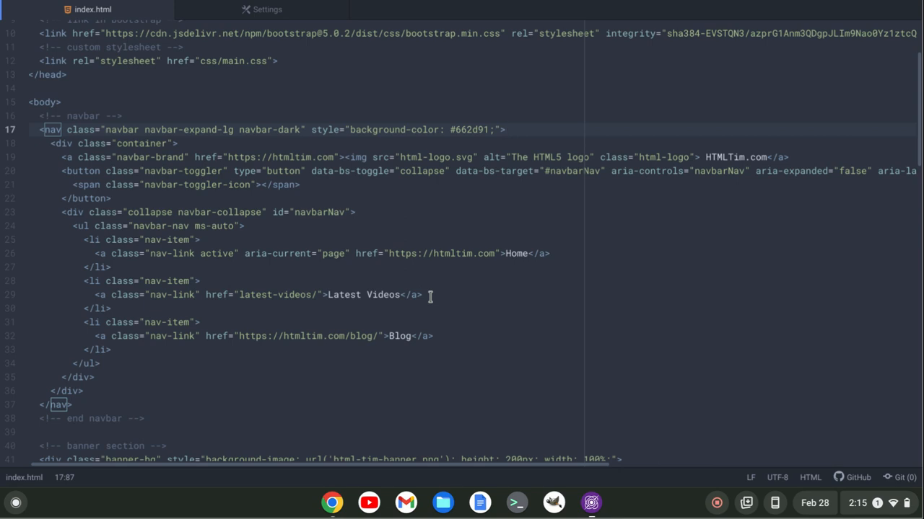
{"action": "left_click", "coordinate": [508, 129]}
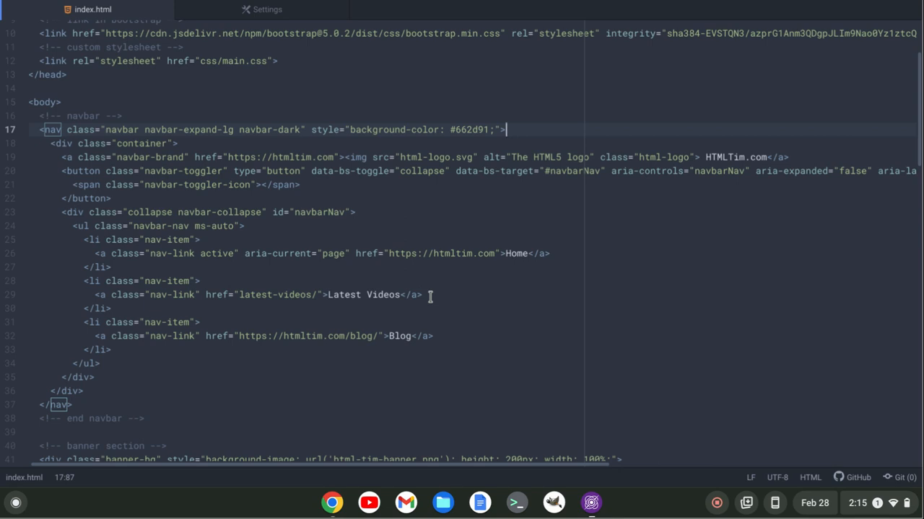